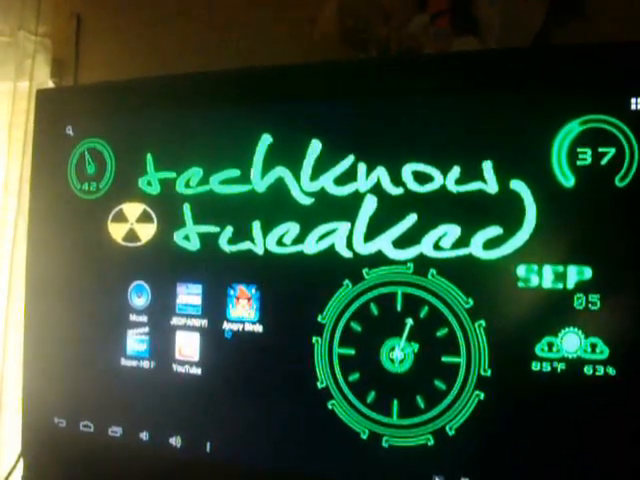
# Launch Angry Birds Space from its home screen icon
pyautogui.click(241, 297)
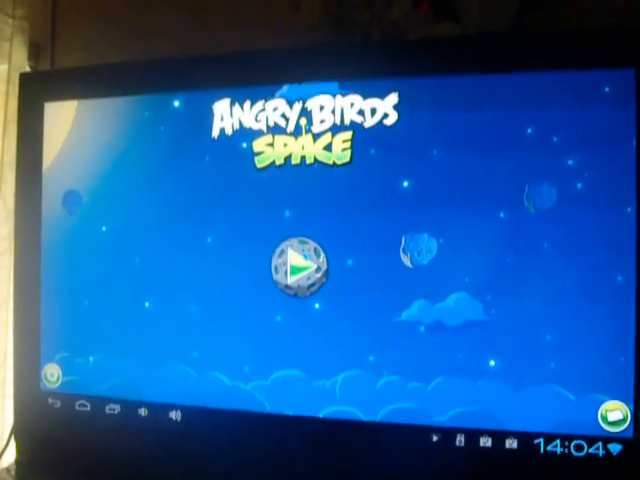
# Tap the Angry Birds Space title screen to reach the quit confirmation prompt
pyautogui.click(296, 267)
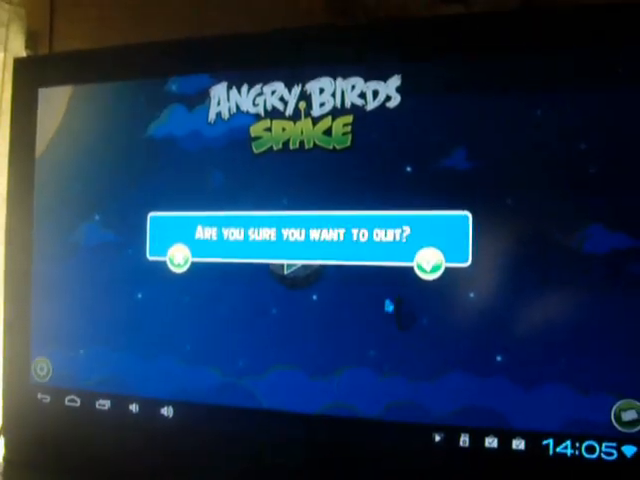
pyautogui.click(435, 256)
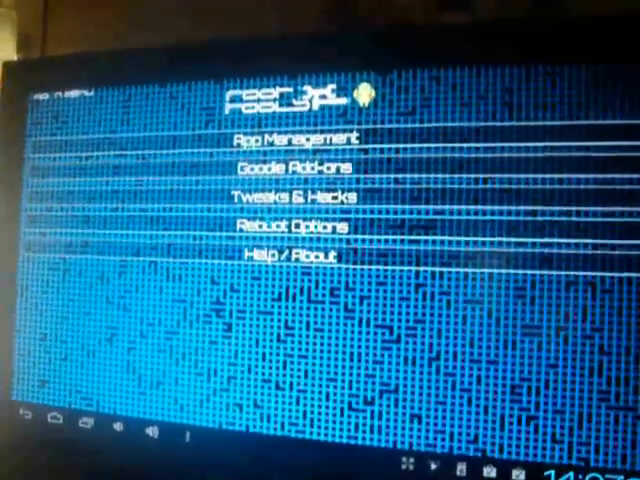
pyautogui.click(295, 225)
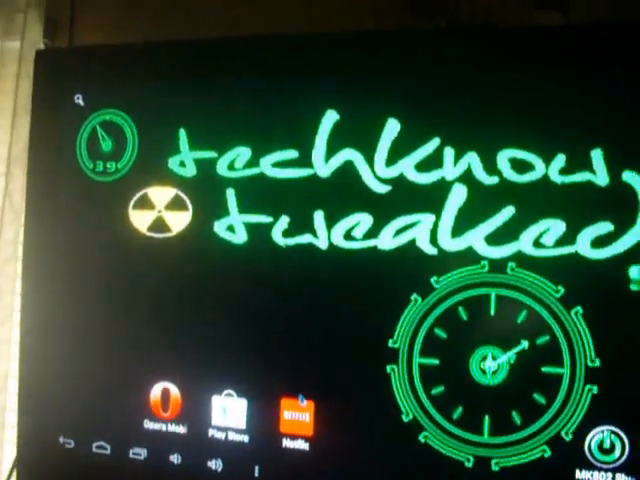
# Tap the Netflix icon on the home screen
pyautogui.click(297, 410)
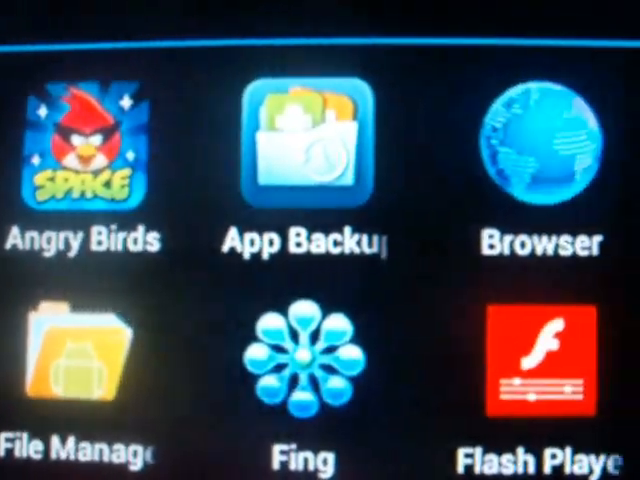
# Scroll right through the app drawer listing Angry Birds, Browser and Fing
pyautogui.hscroll(3)
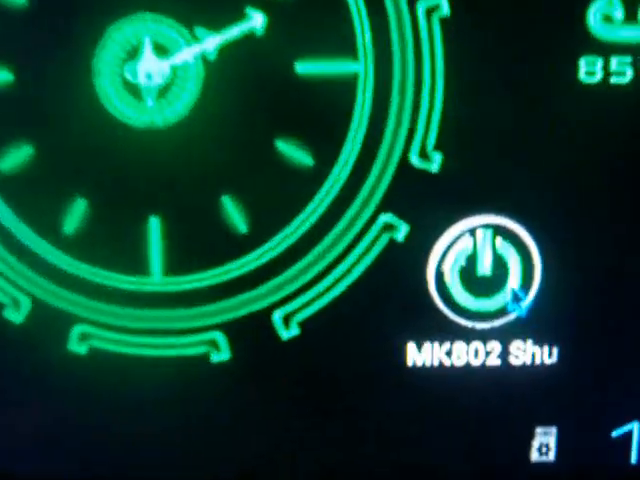
# Launch the MK802 Shutdown shortcut from the home screen
pyautogui.click(480, 275)
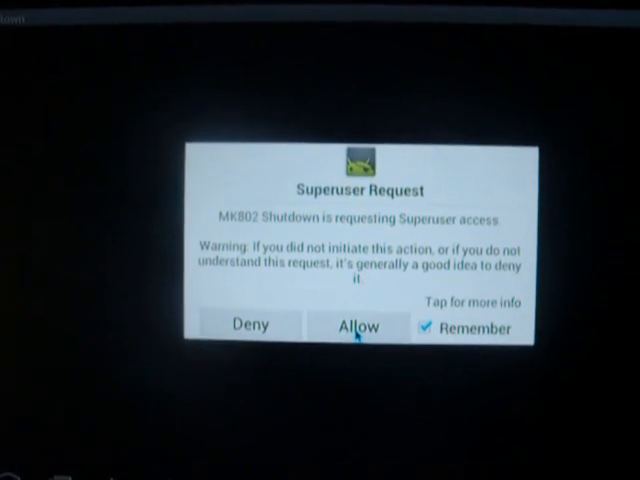
# Allow MK802 Shutdown superuser access, then confirm Yes to power off
pyautogui.click(357, 327)
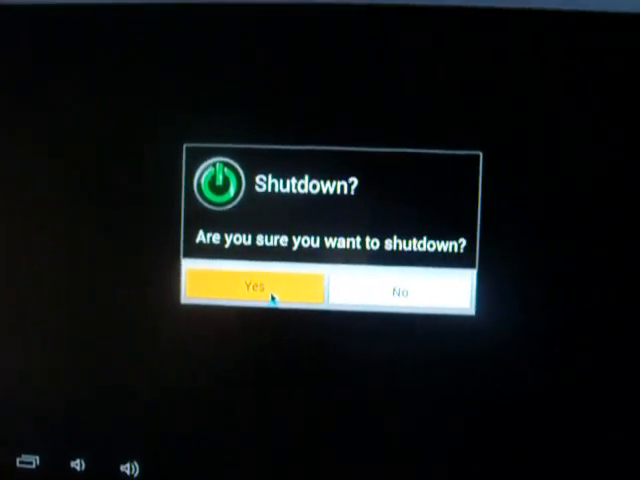
pyautogui.click(253, 289)
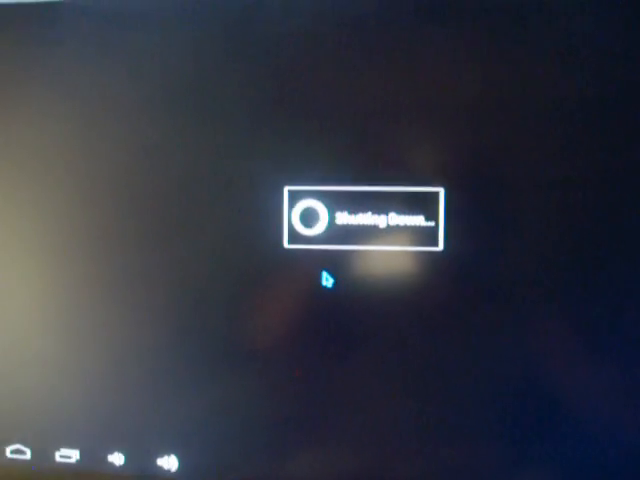